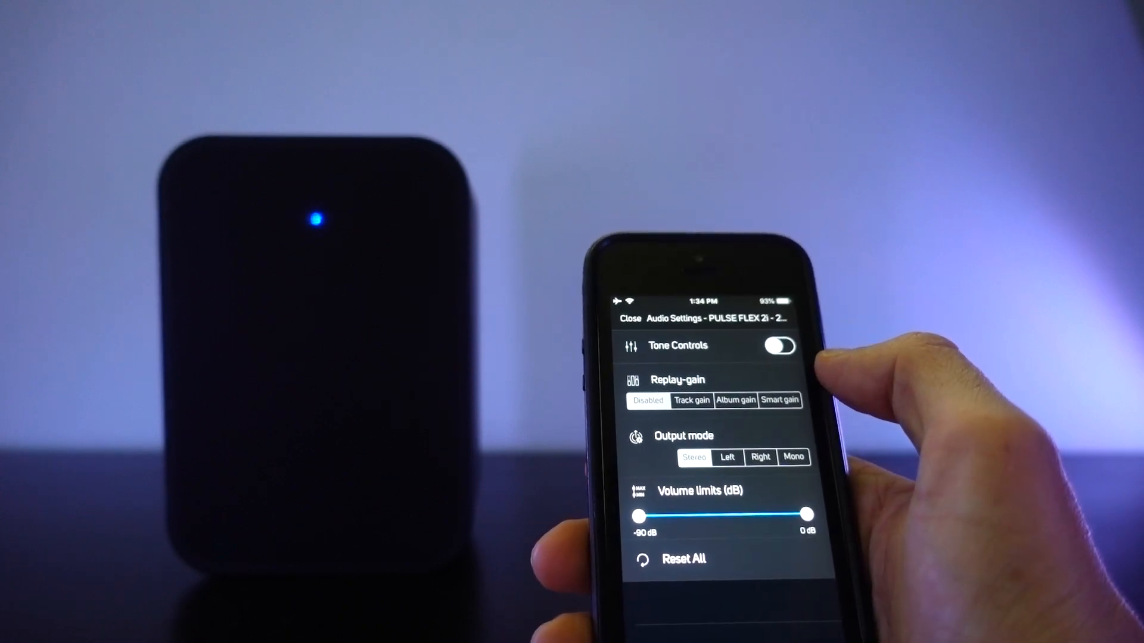
Enable Tone Controls for the Pulse Flex 2i, revealing the Treble and Bass sliders
{"action": "left_click", "coordinate": [779, 345]}
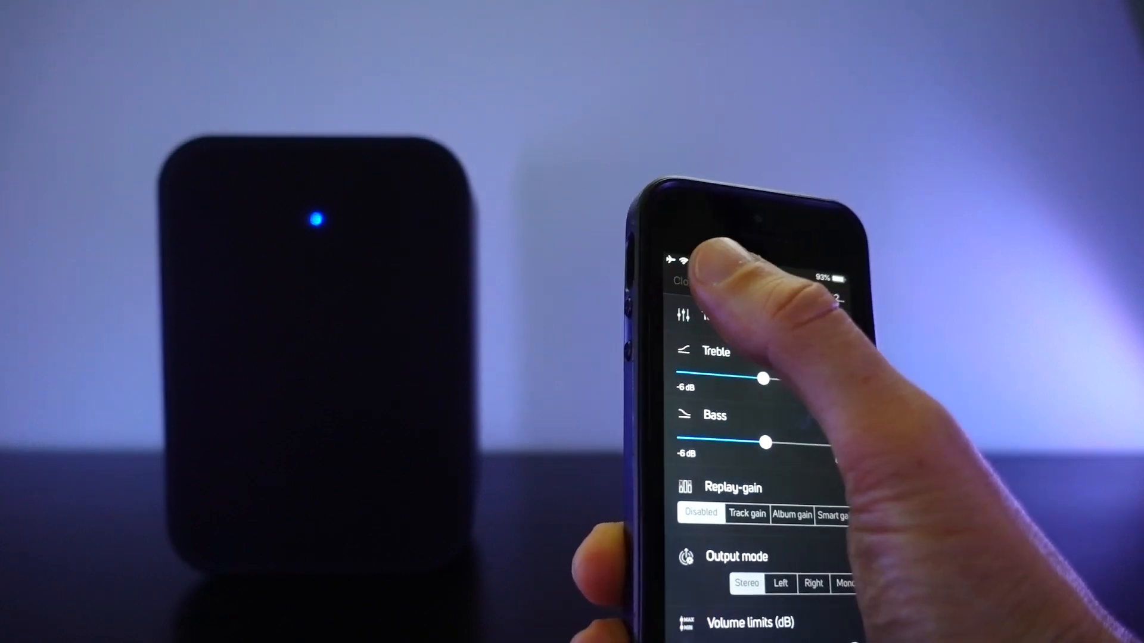
Close Audio Settings and switch the Pulse Flex 2i's playback source to Bluetooth
{"action": "left_click", "coordinate": [686, 285]}
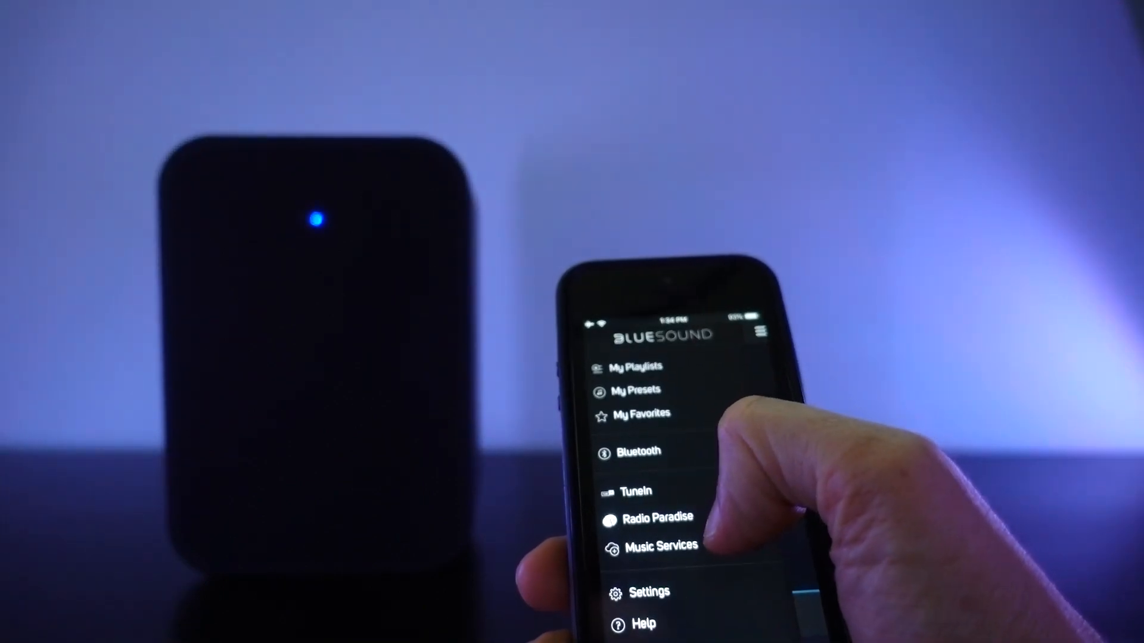
{"action": "left_click", "coordinate": [634, 452]}
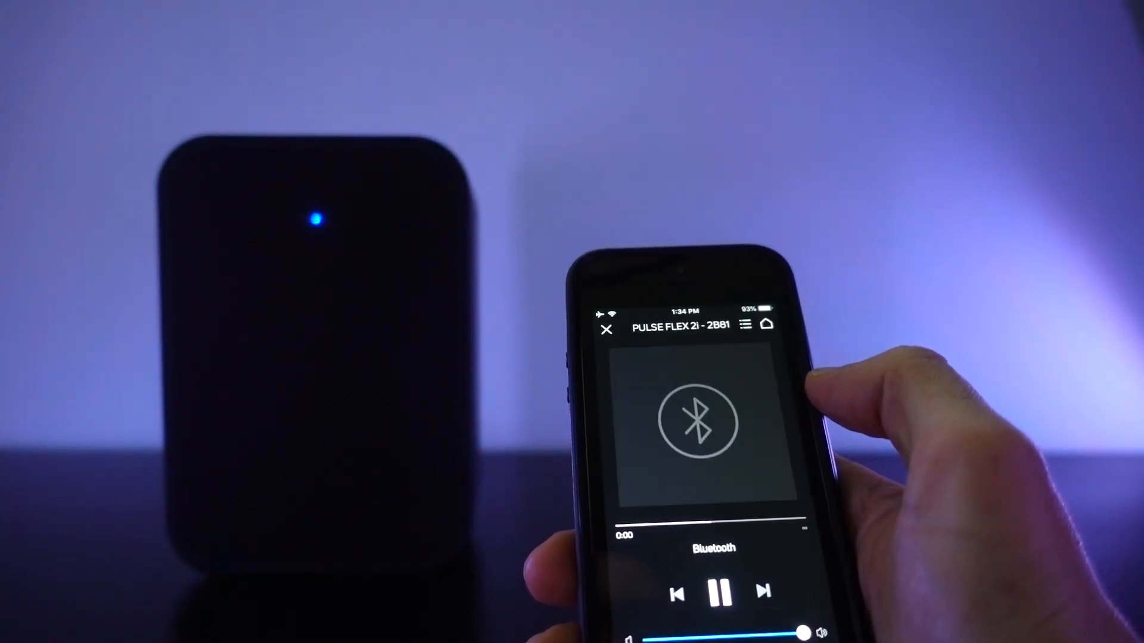